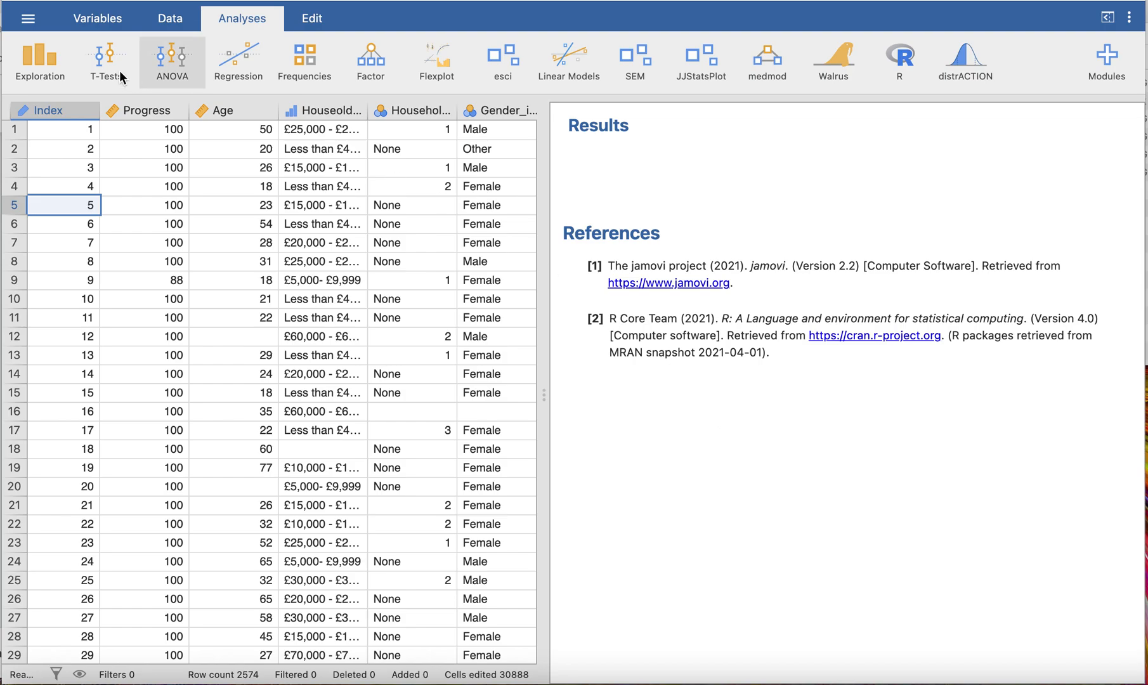
Show the Exploration analyses menu listing Descriptives, ClinicoPath tools and Survey Plots.
click(39, 61)
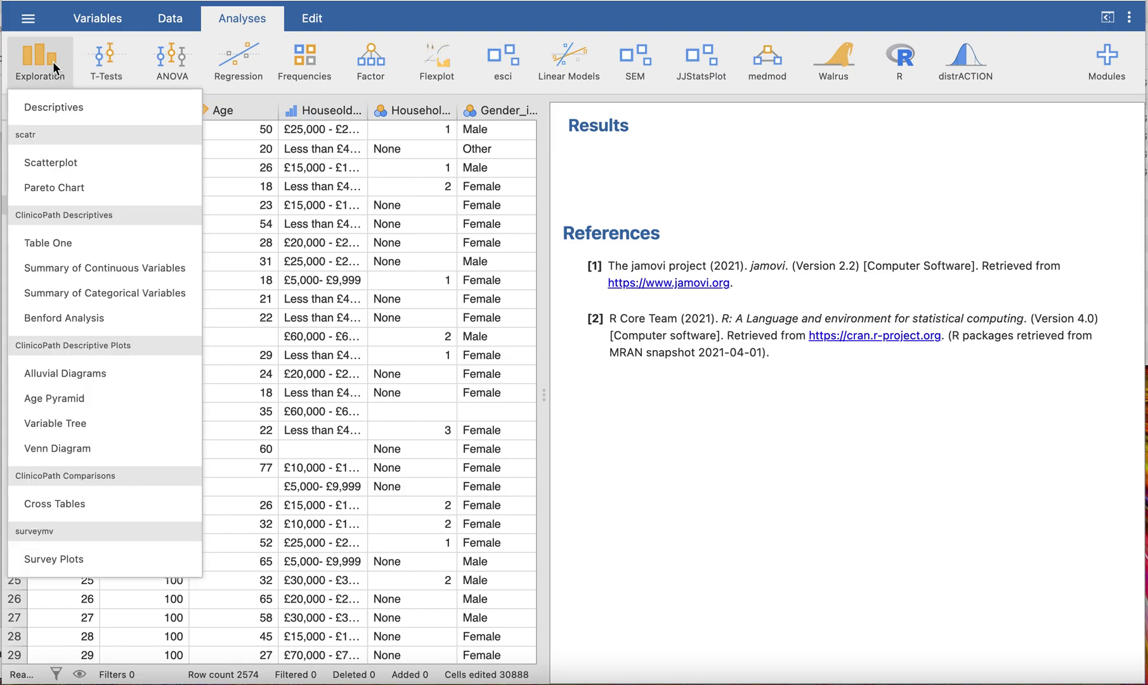
mouse_move(56, 429)
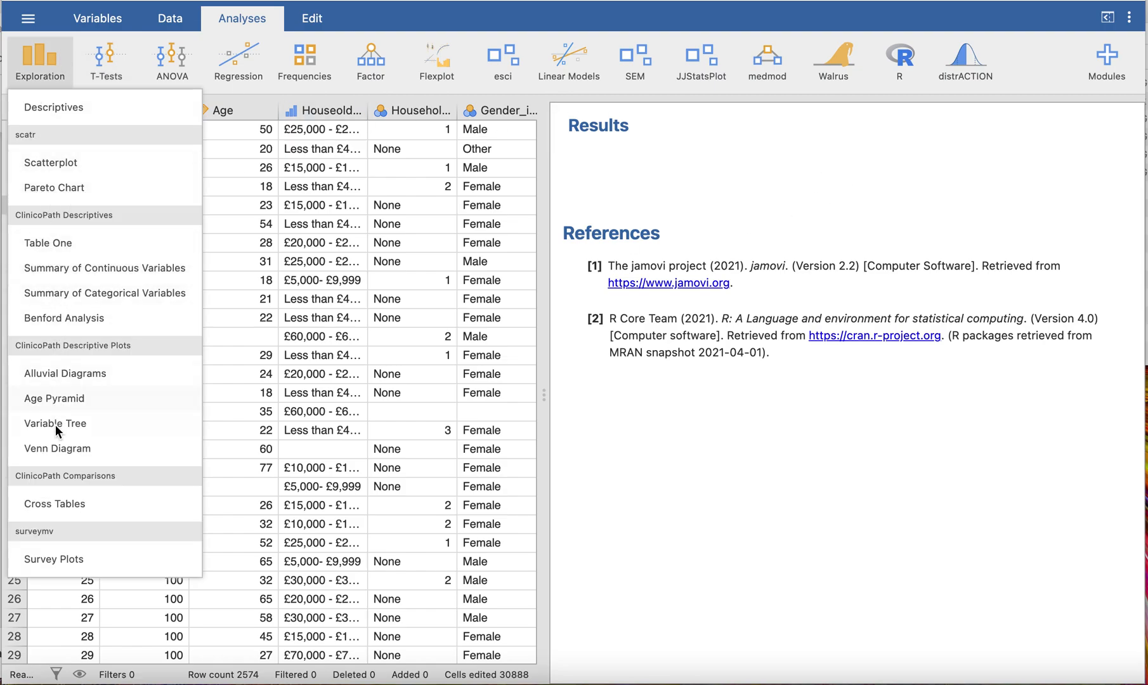
mouse_move(54, 558)
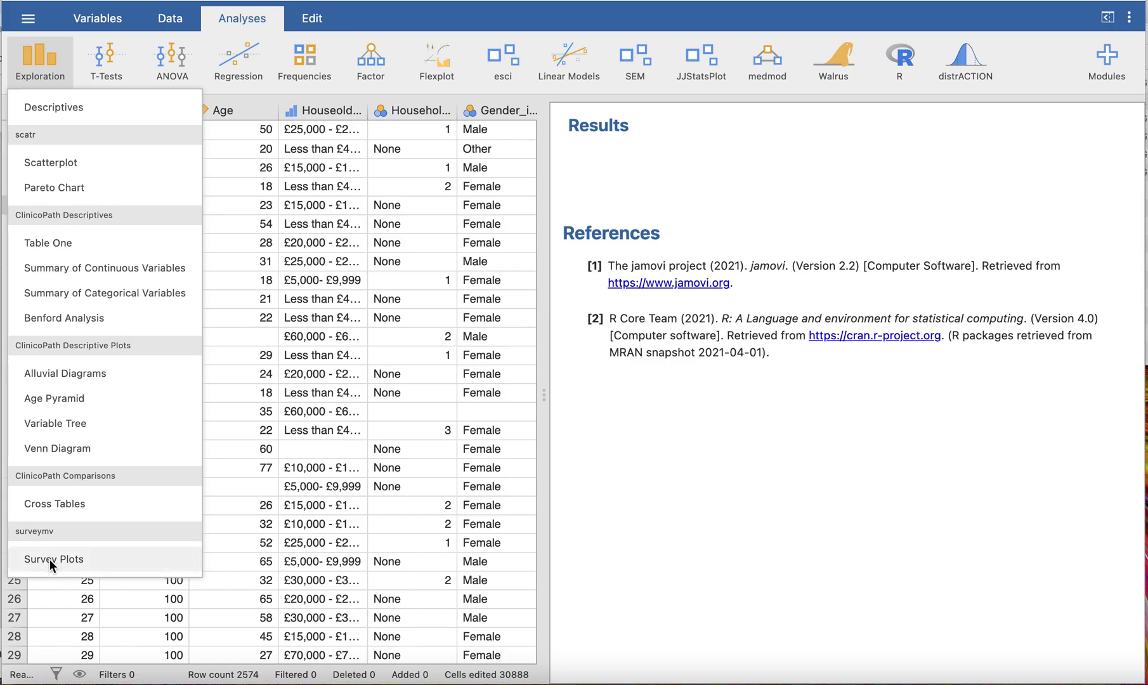
mouse_move(70, 567)
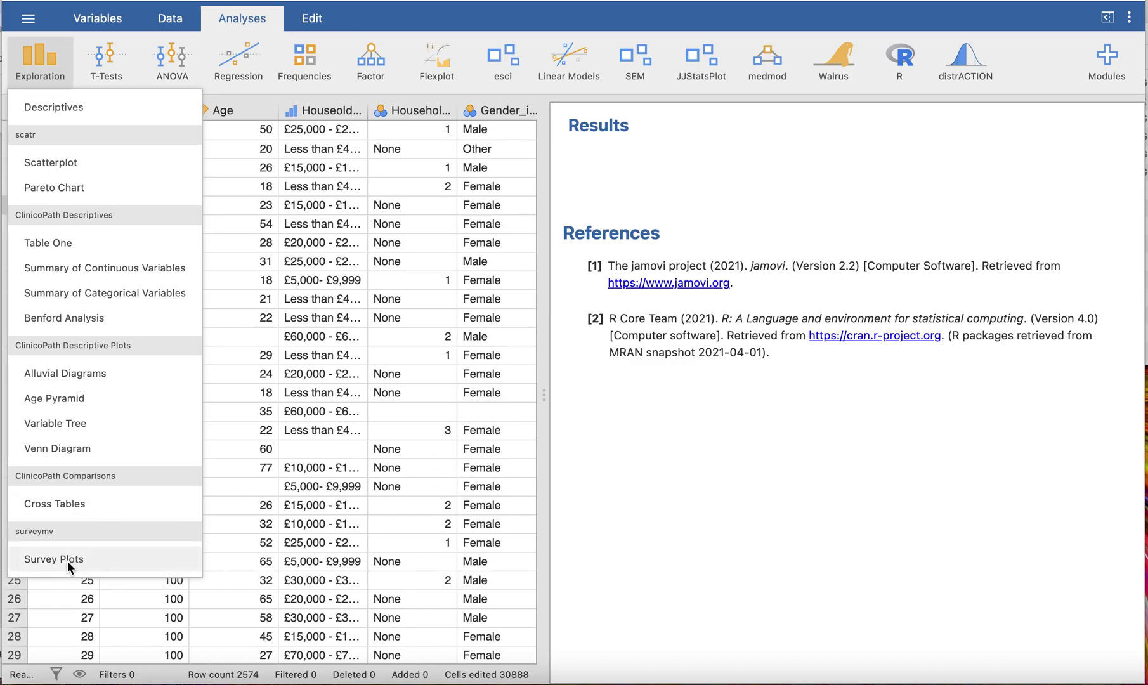
mouse_move(245, 45)
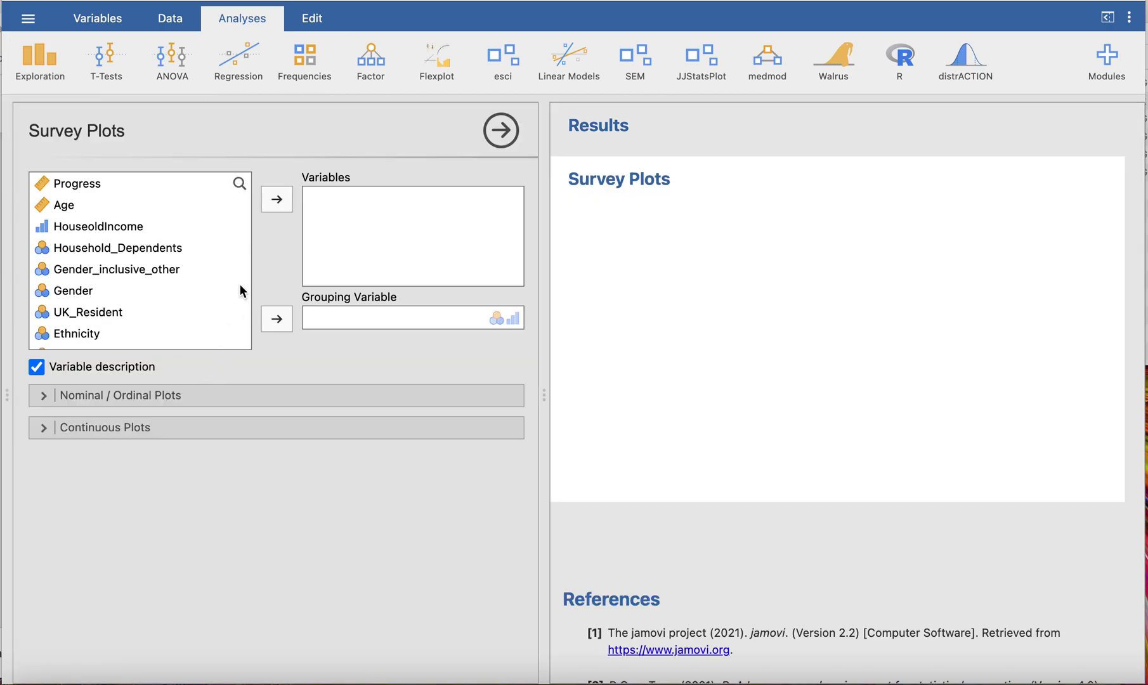
mouse_move(124, 285)
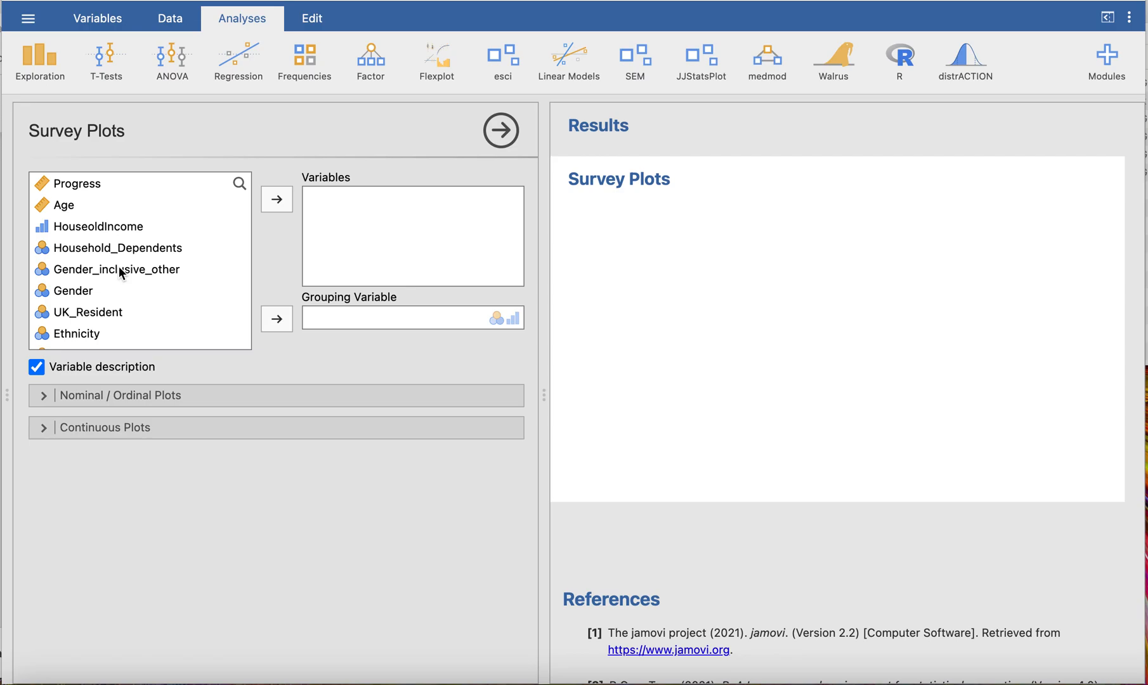
mouse_move(92, 254)
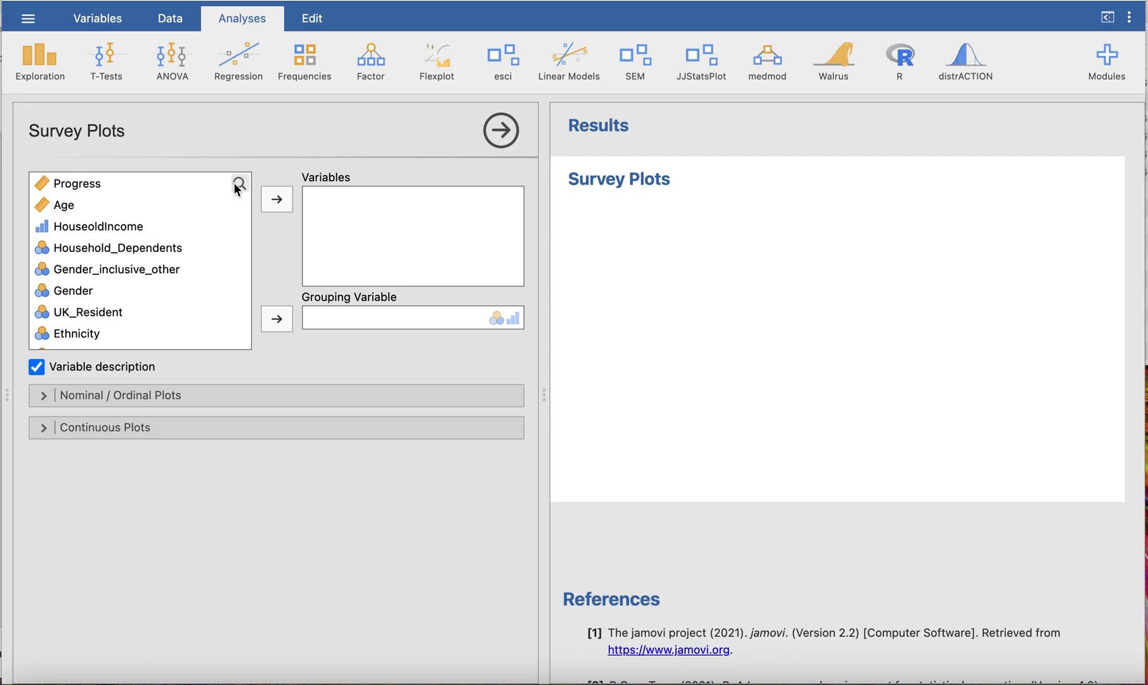
Plot Violence_effective_new_society with Gender as grouping variable and show Nominal/Ordinal plot settings.
click(240, 183)
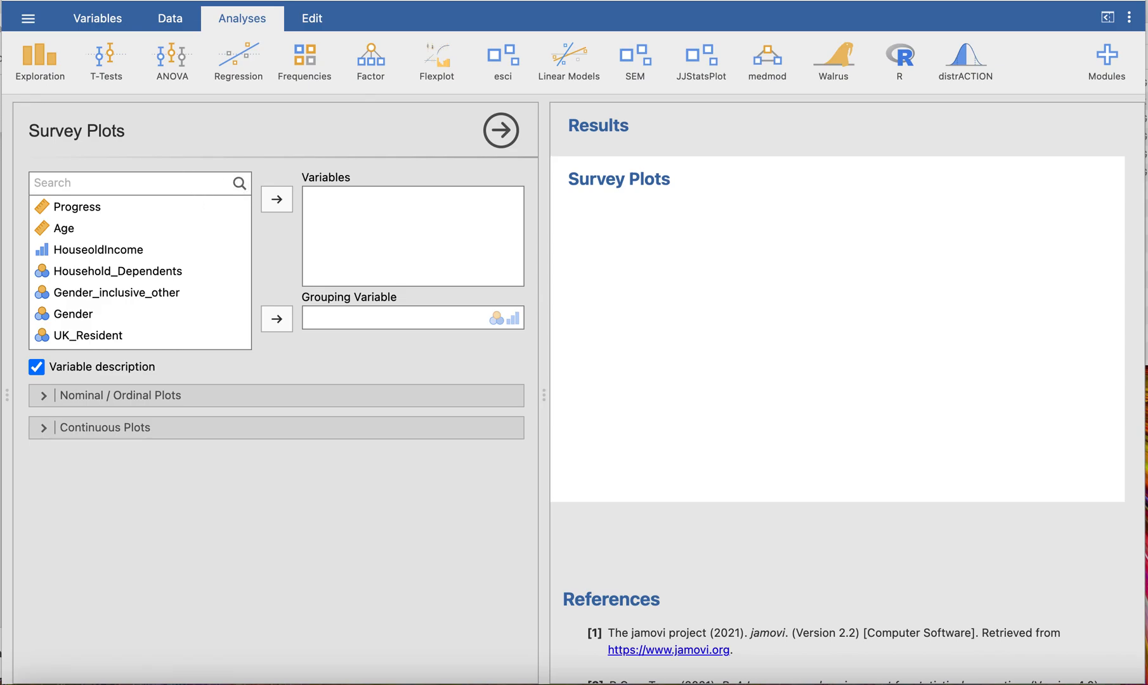
text(violen)
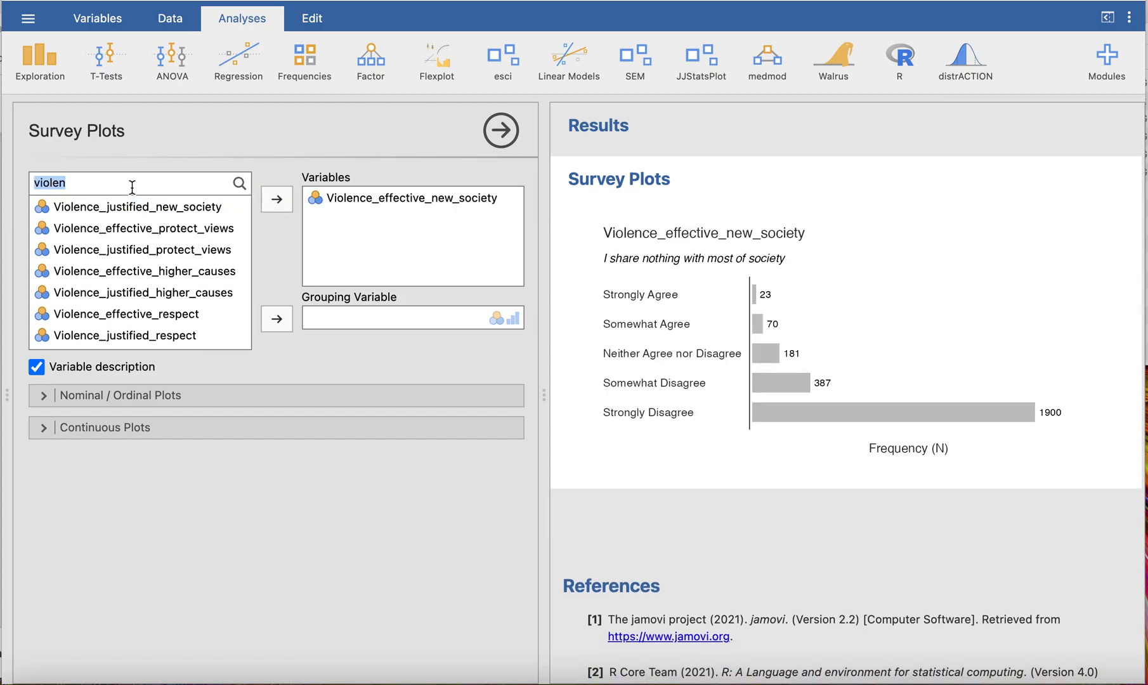
text(gender)
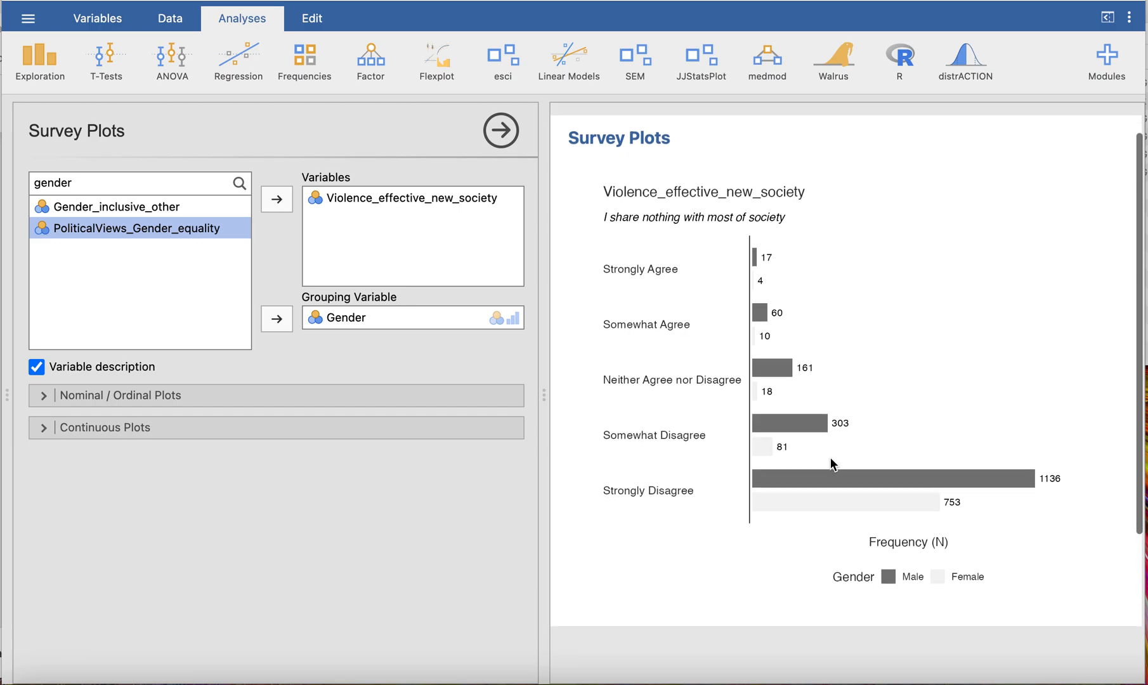
mouse_move(694, 247)
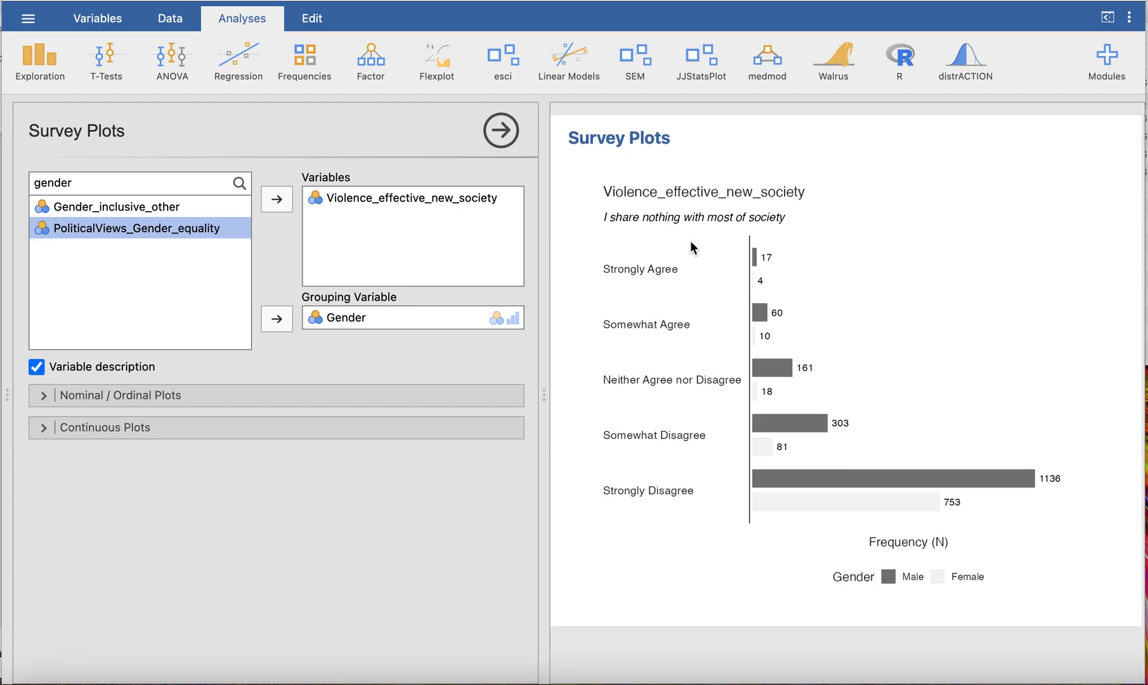
click(119, 396)
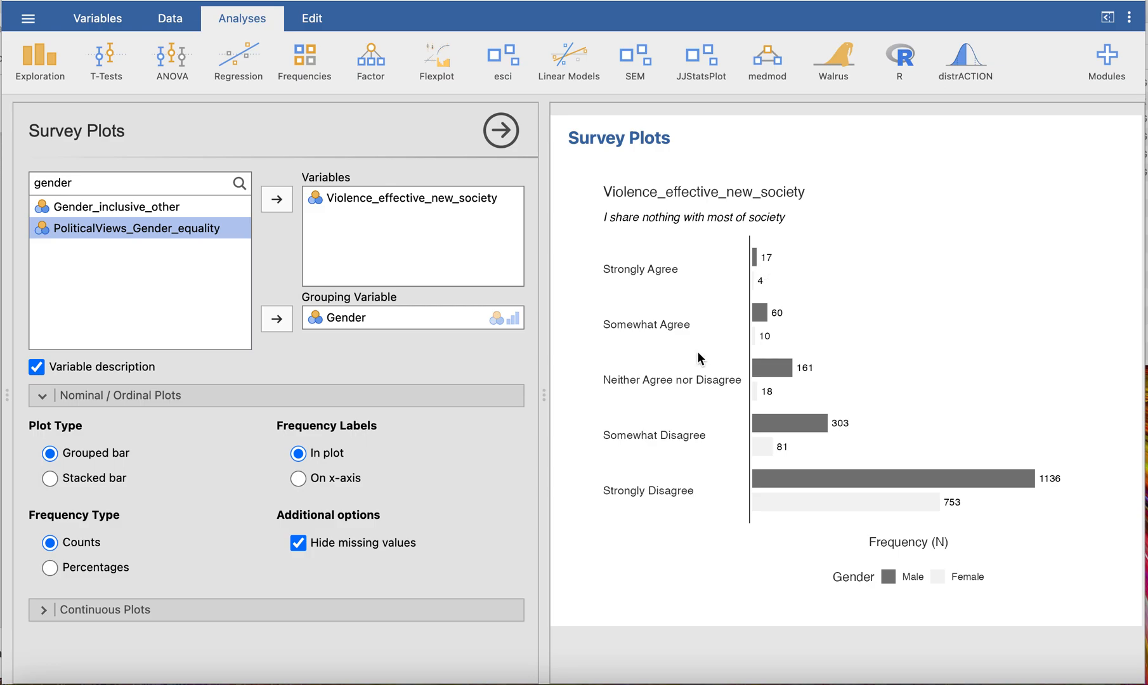
Show frequencies as percentages in stacked bars with frequency labels on the x-axis.
click(50, 567)
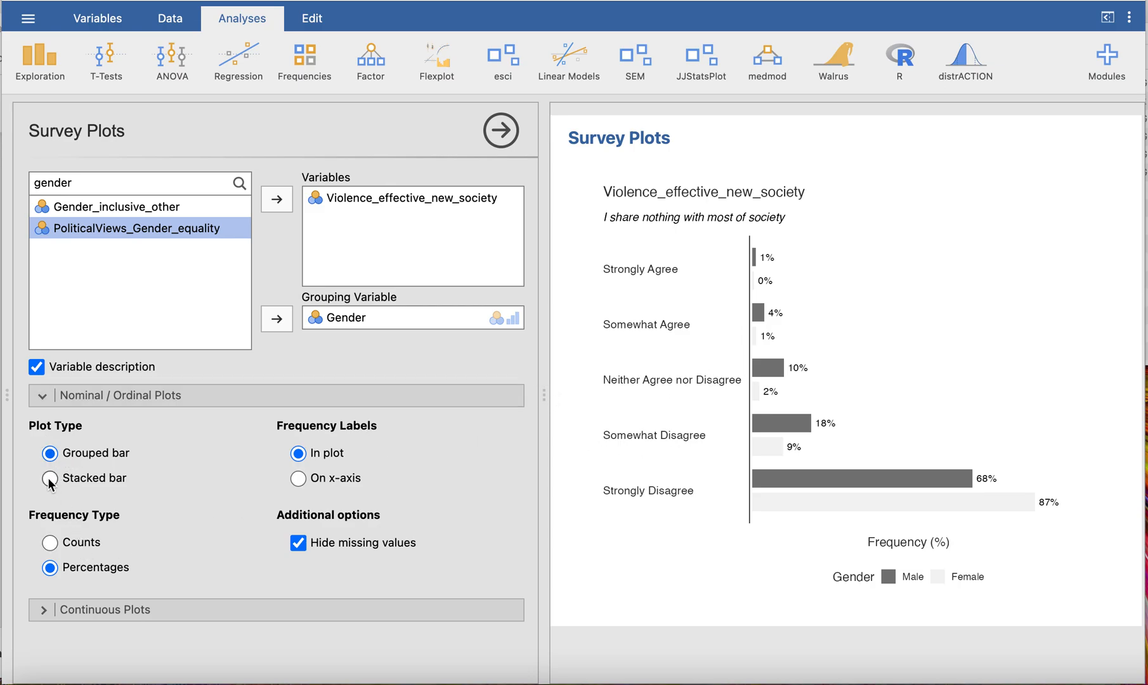
click(50, 478)
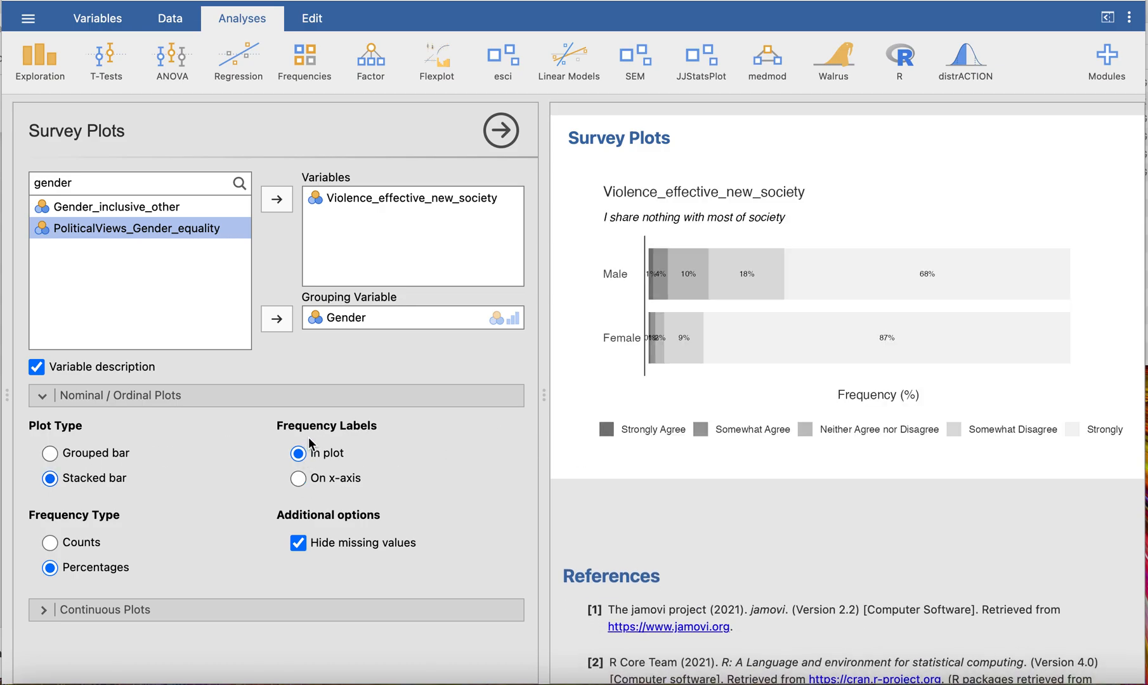
click(299, 478)
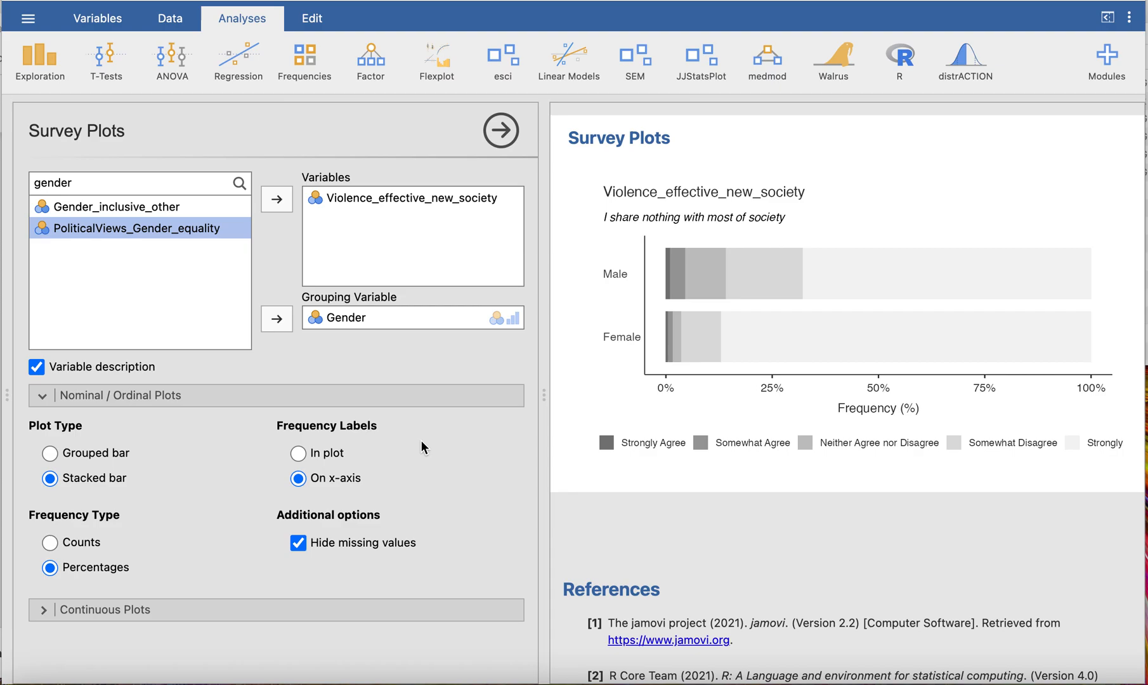
mouse_move(731, 265)
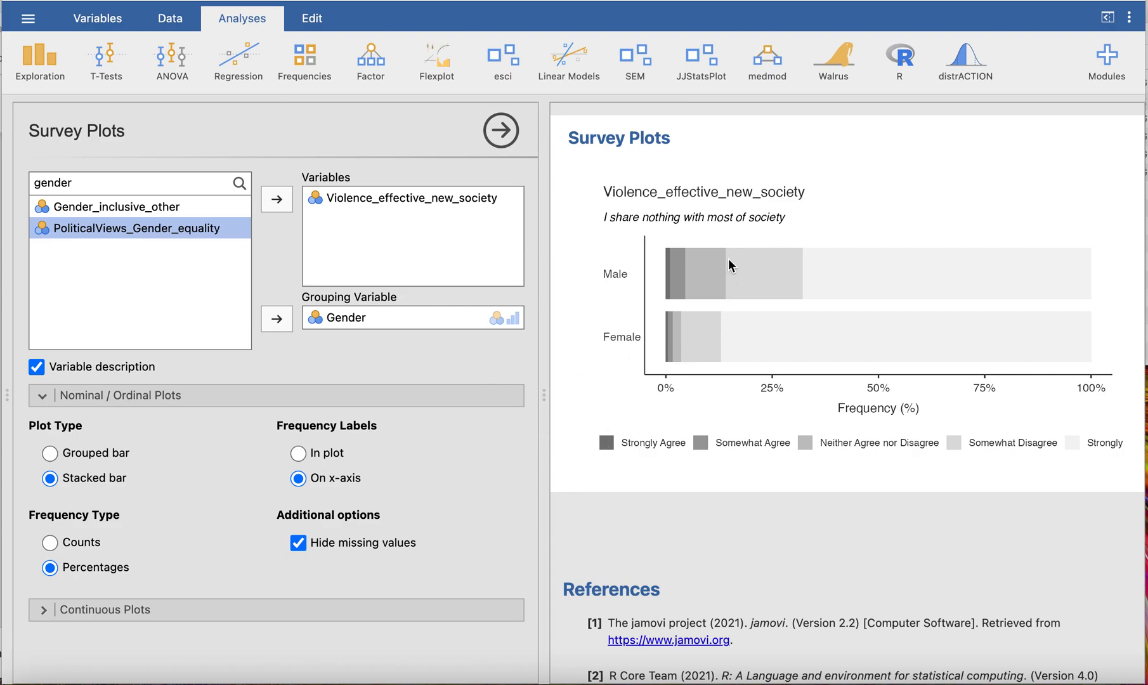
mouse_move(644, 311)
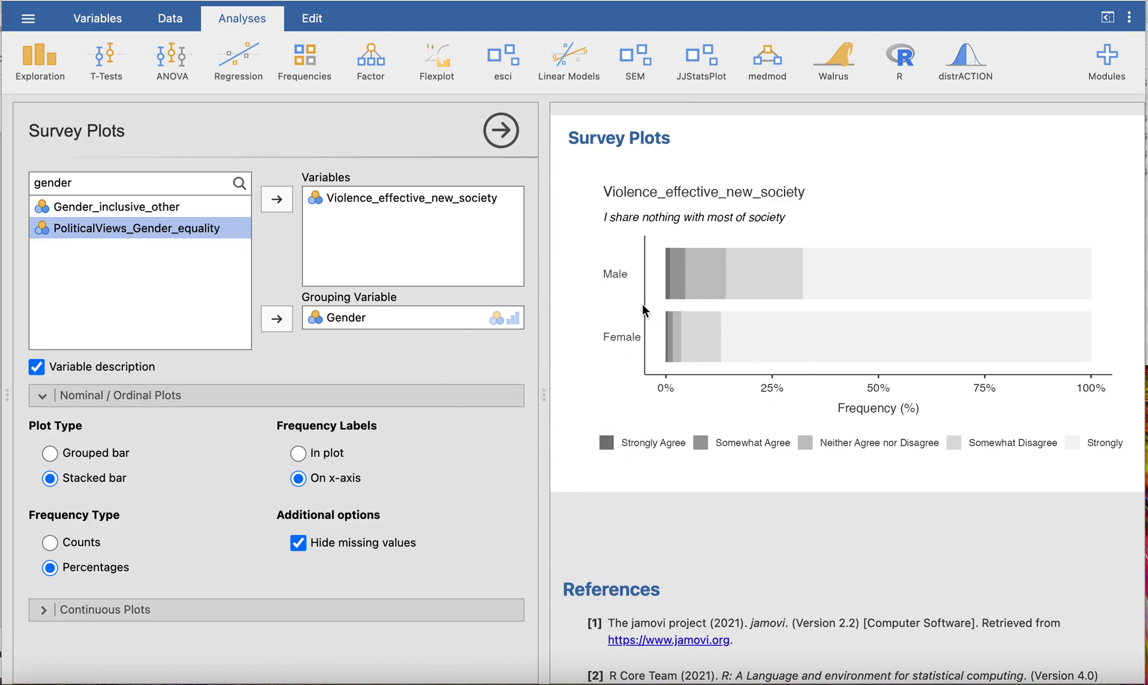
mouse_move(626, 386)
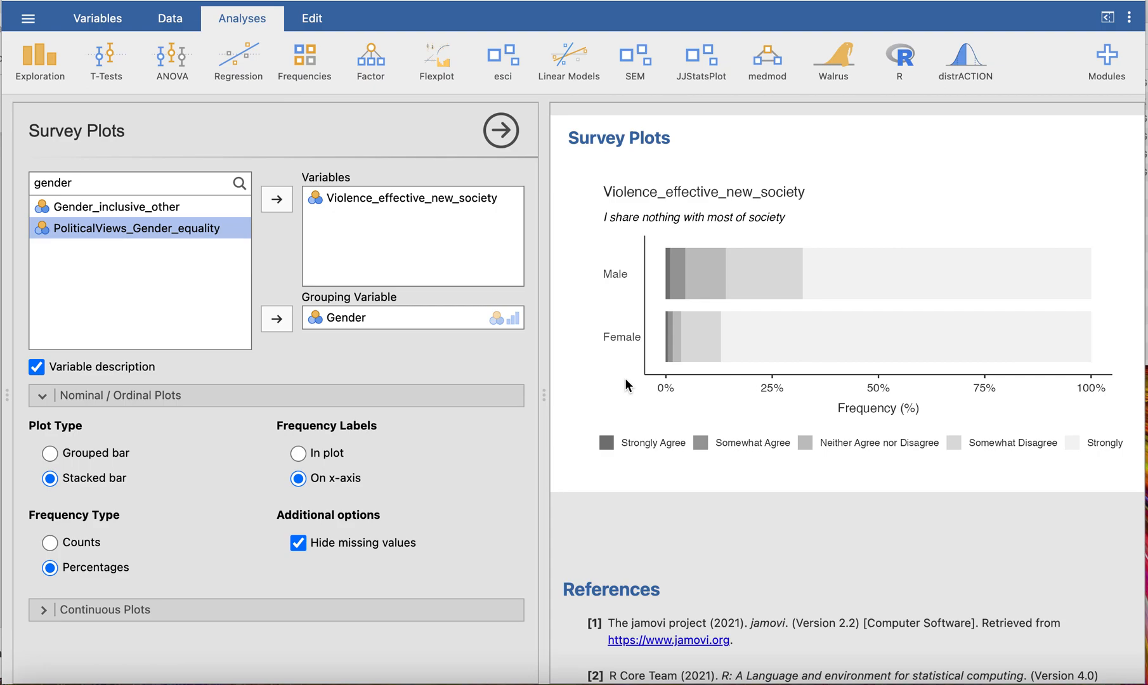
mouse_move(197, 570)
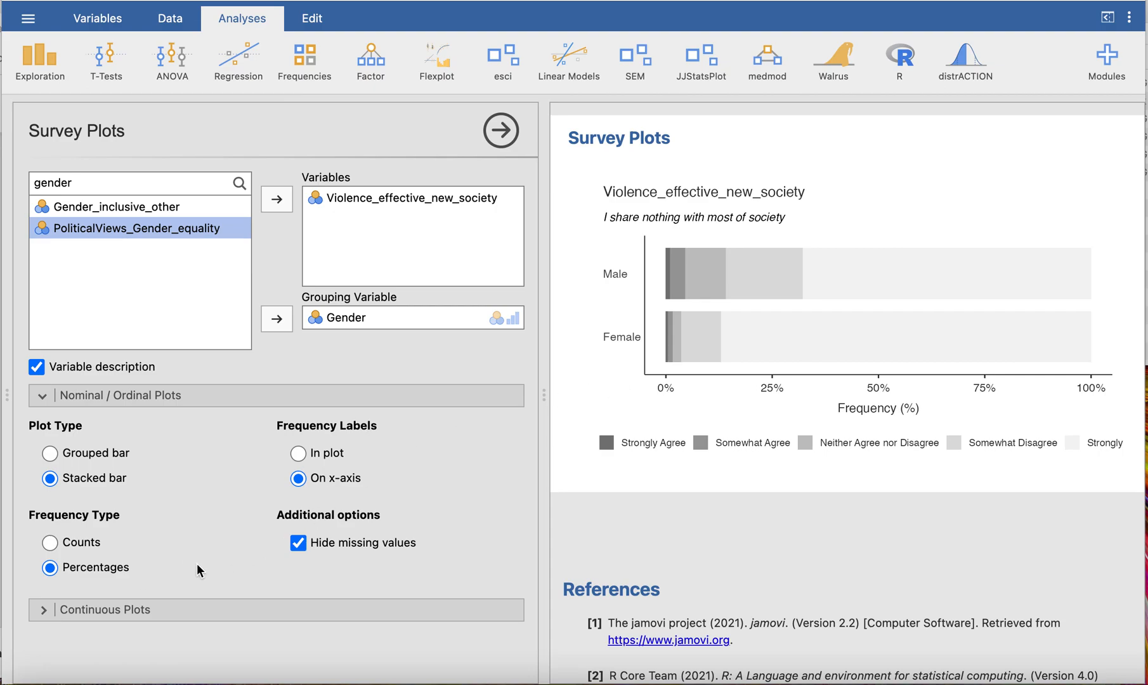
mouse_move(188, 541)
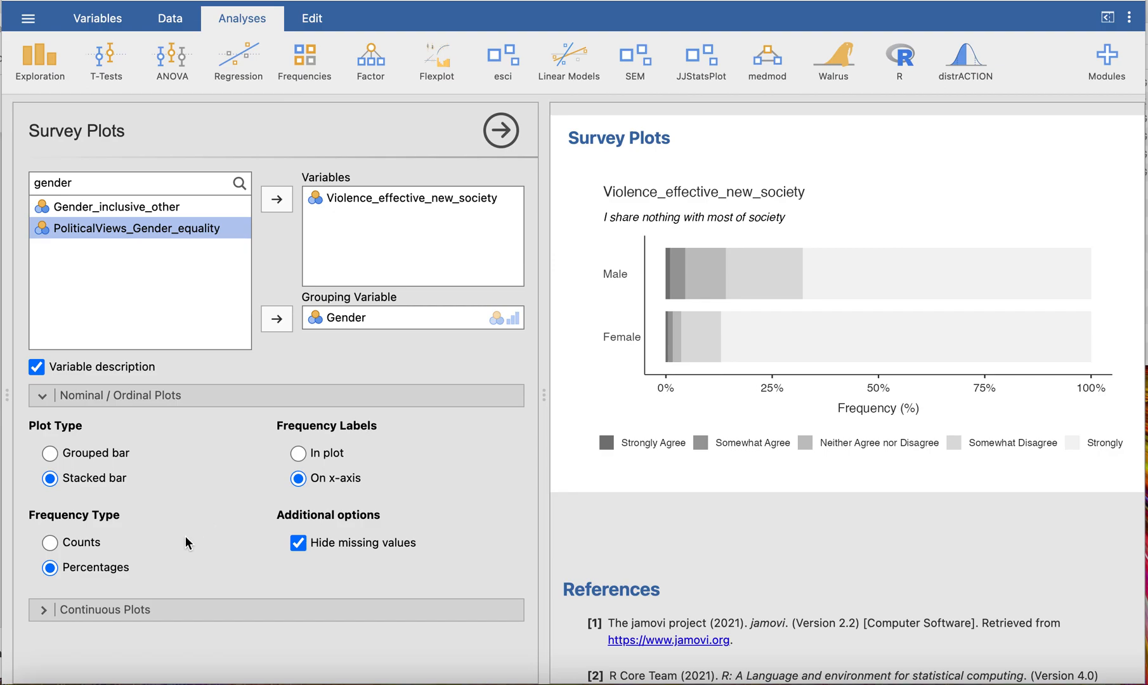
mouse_move(348, 217)
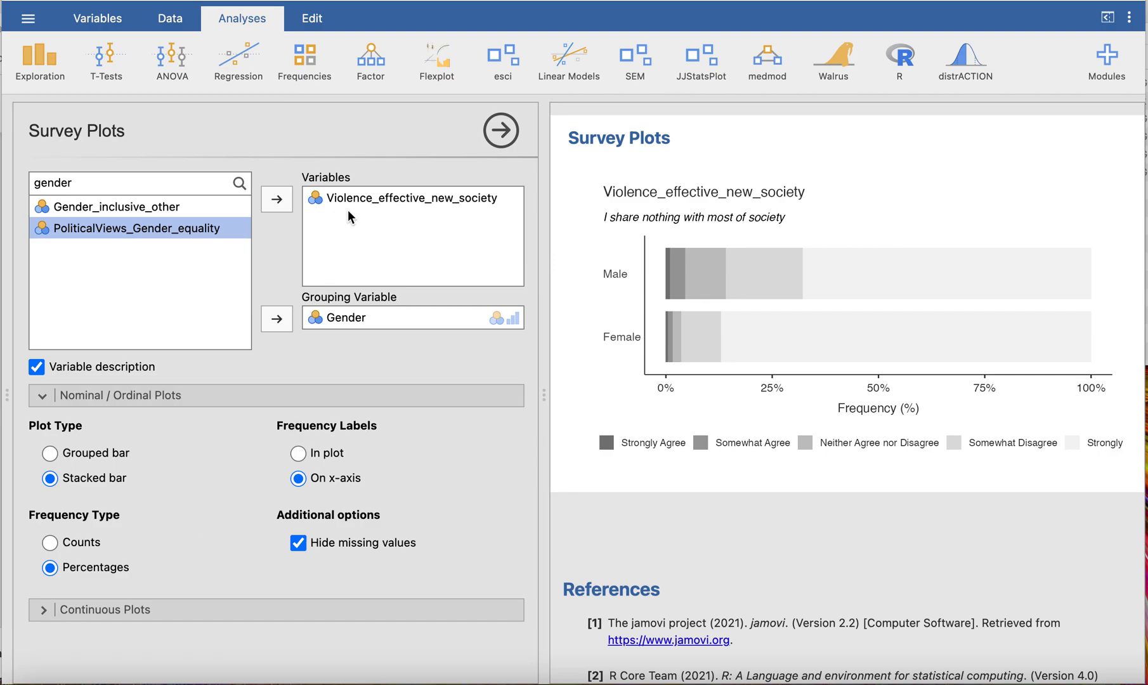
Replace Violence_effective_new_society with Extermism_scoreScaled as the plotted variable.
click(410, 198)
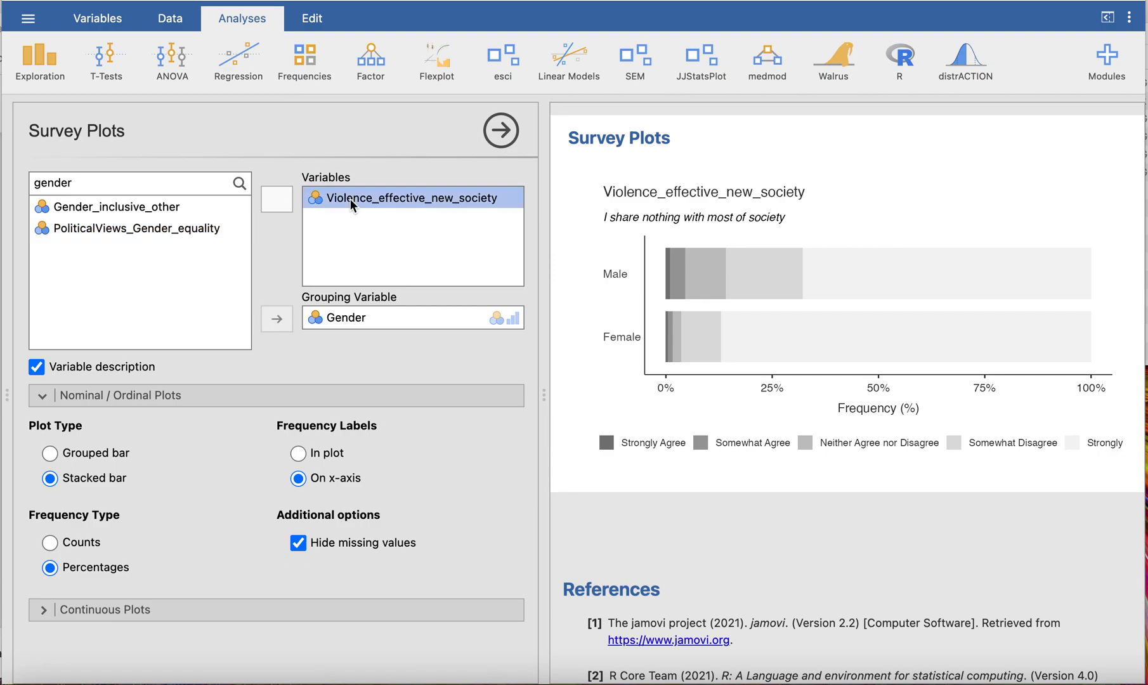
click(277, 199)
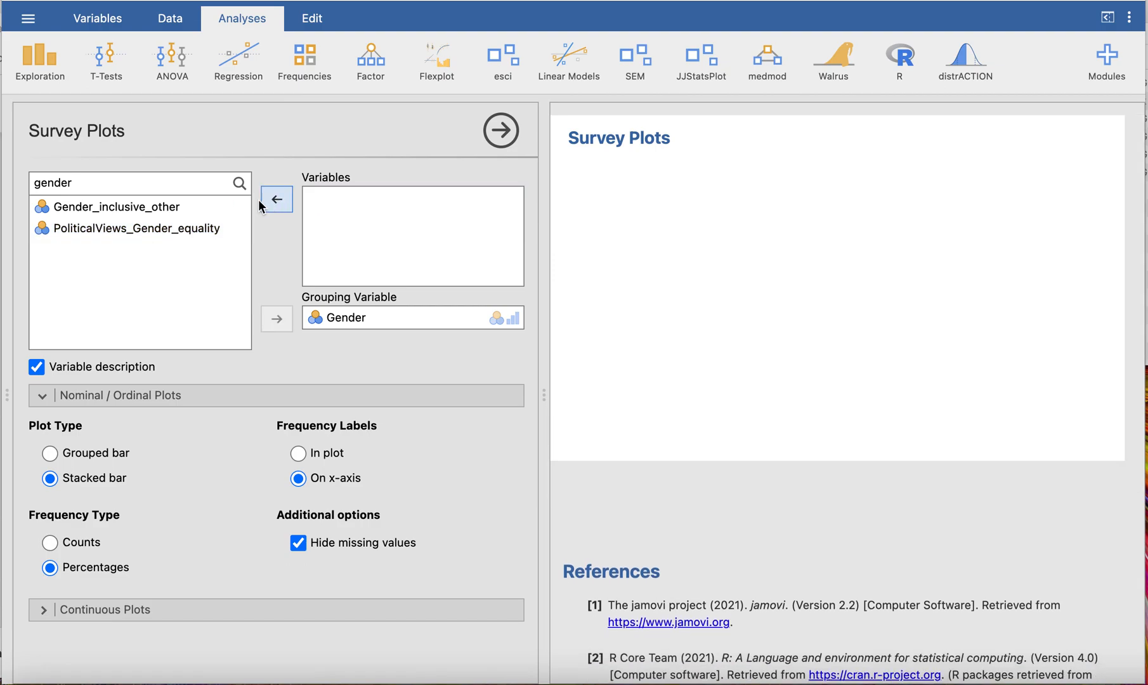
text(e)
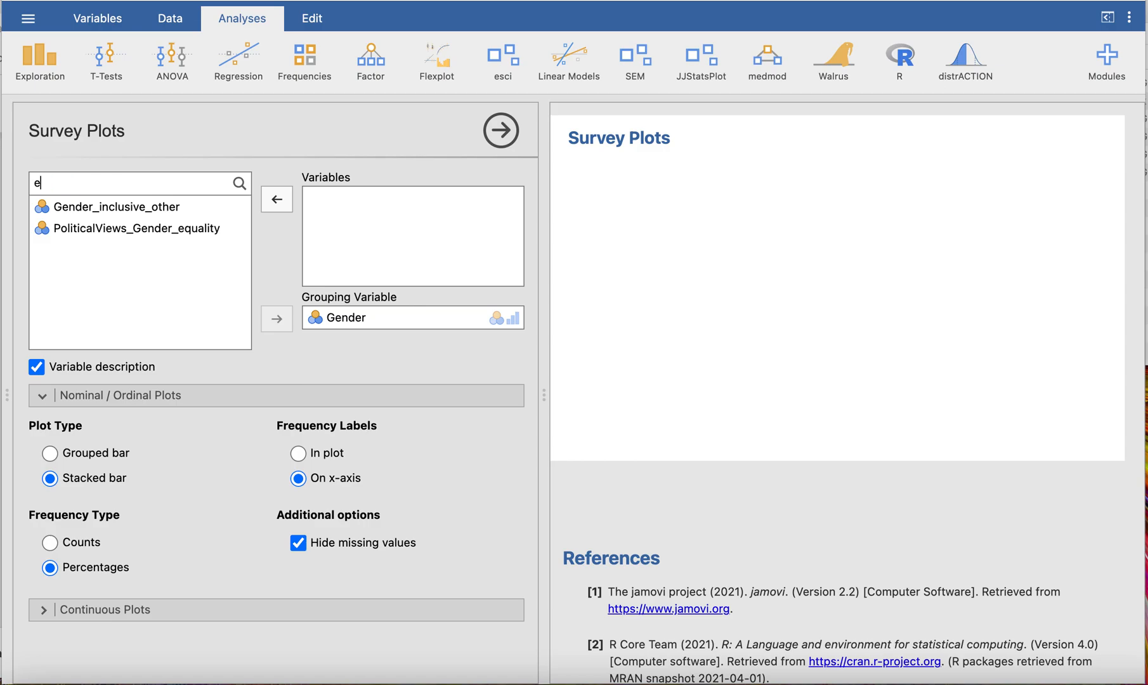
text(xter)
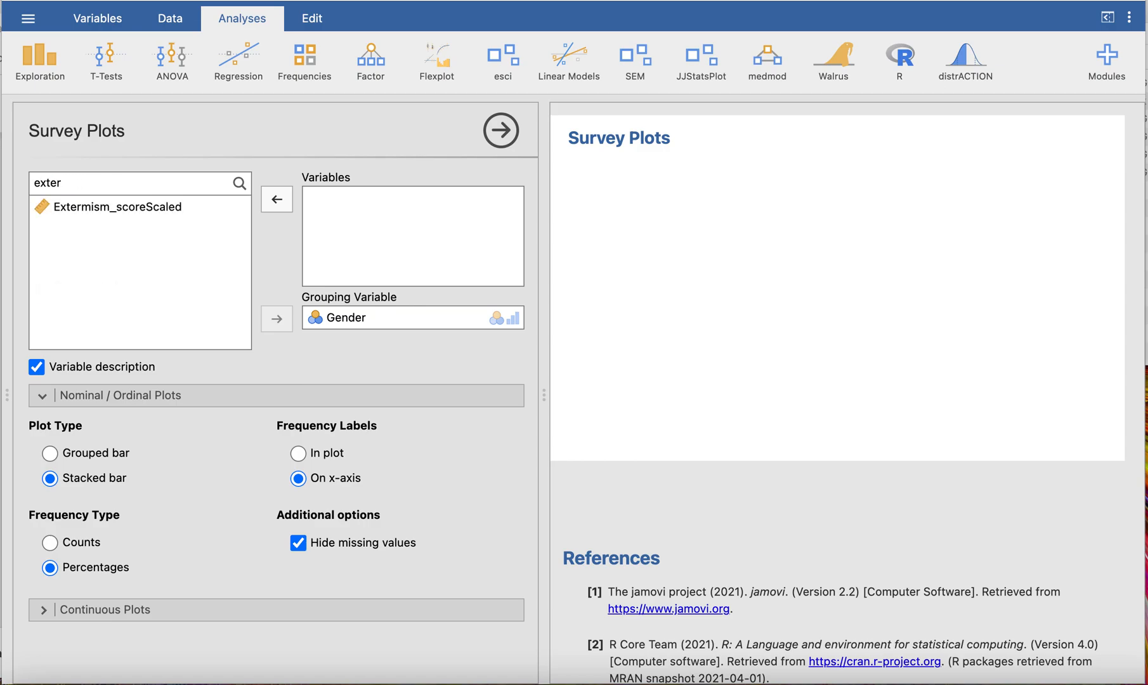
click(120, 206)
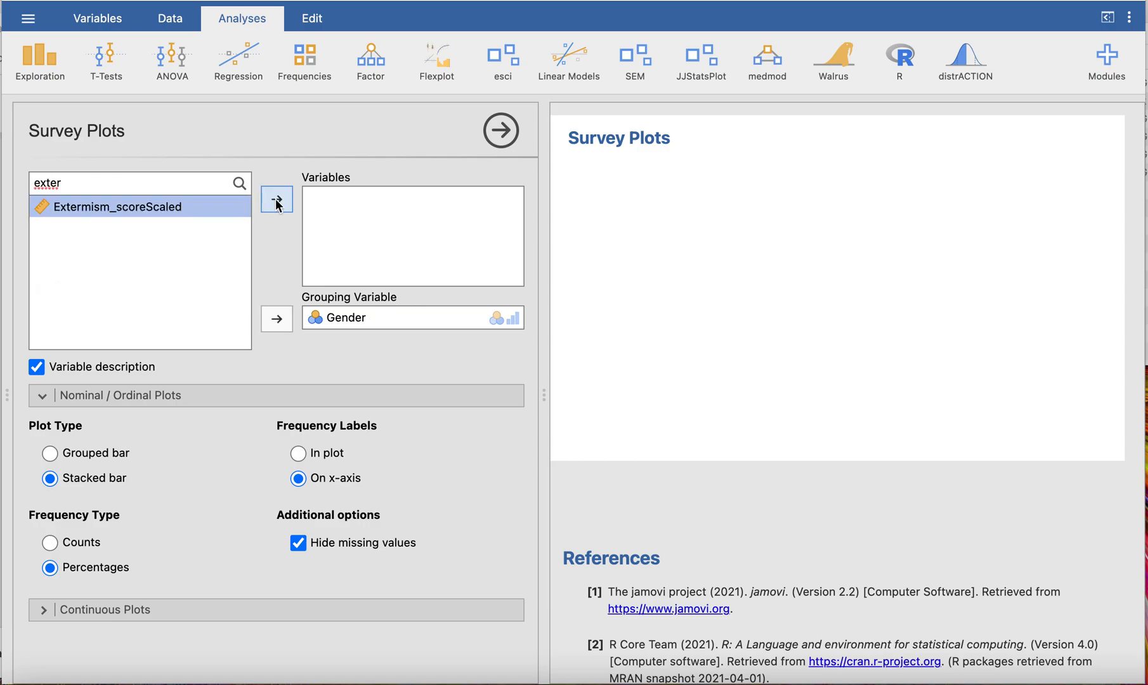
click(277, 199)
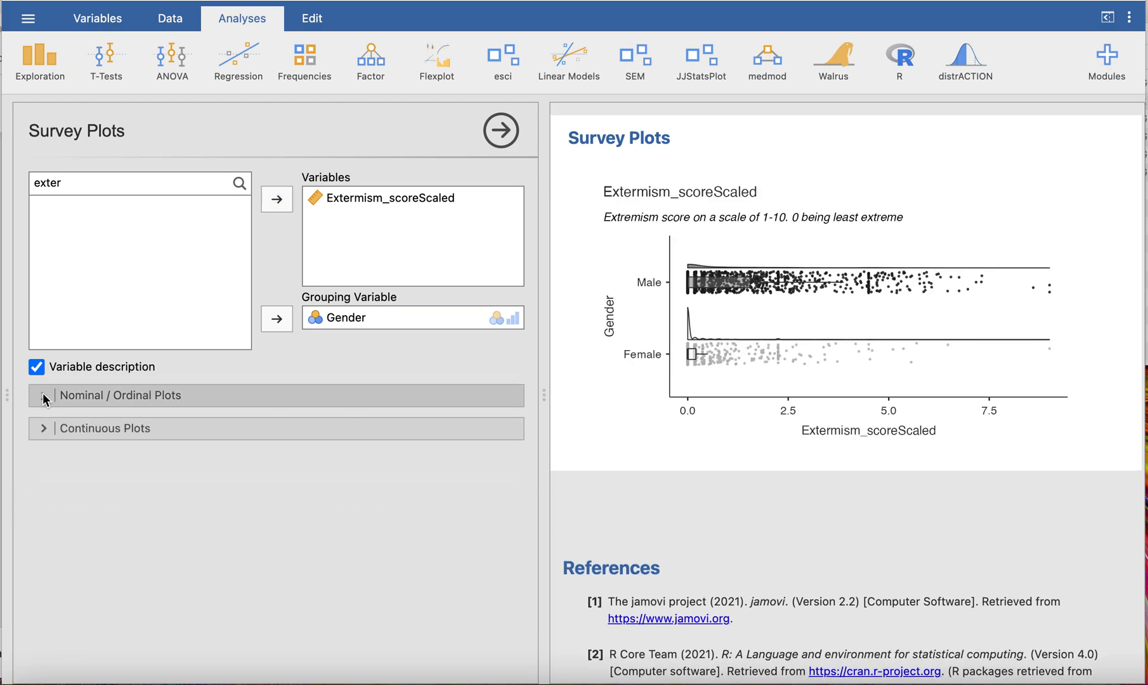
In Continuous Plots, toggle Violin and Data off then back on, leaving violin, box and data enabled.
click(105, 429)
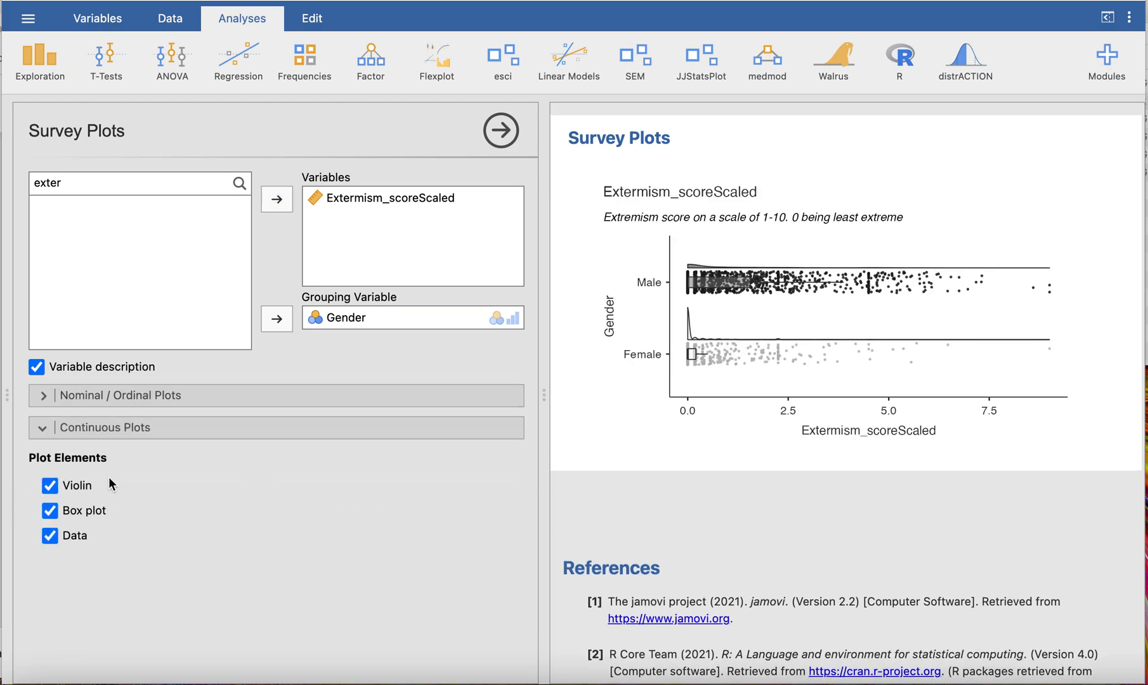
mouse_move(769, 316)
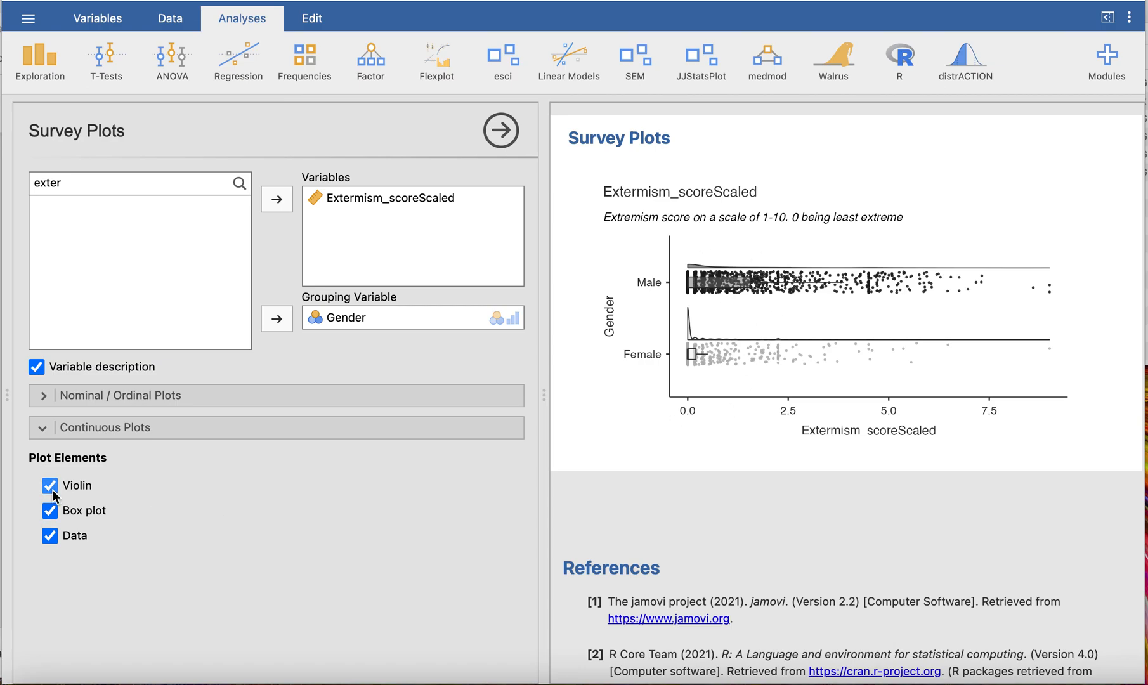
click(50, 485)
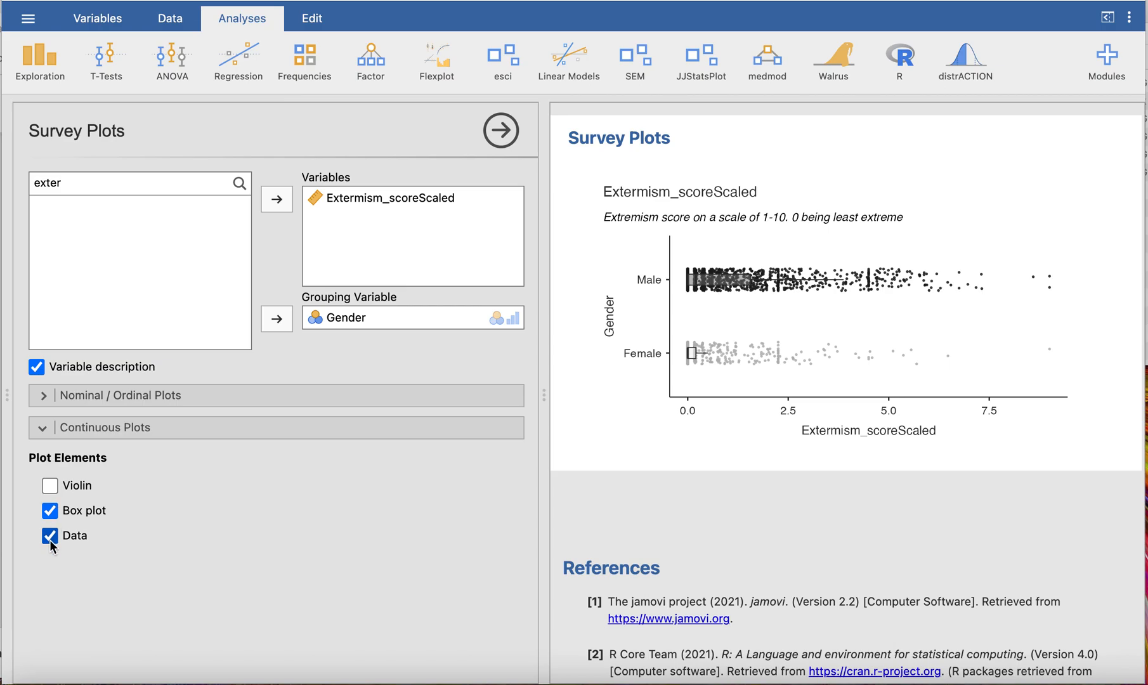
click(50, 535)
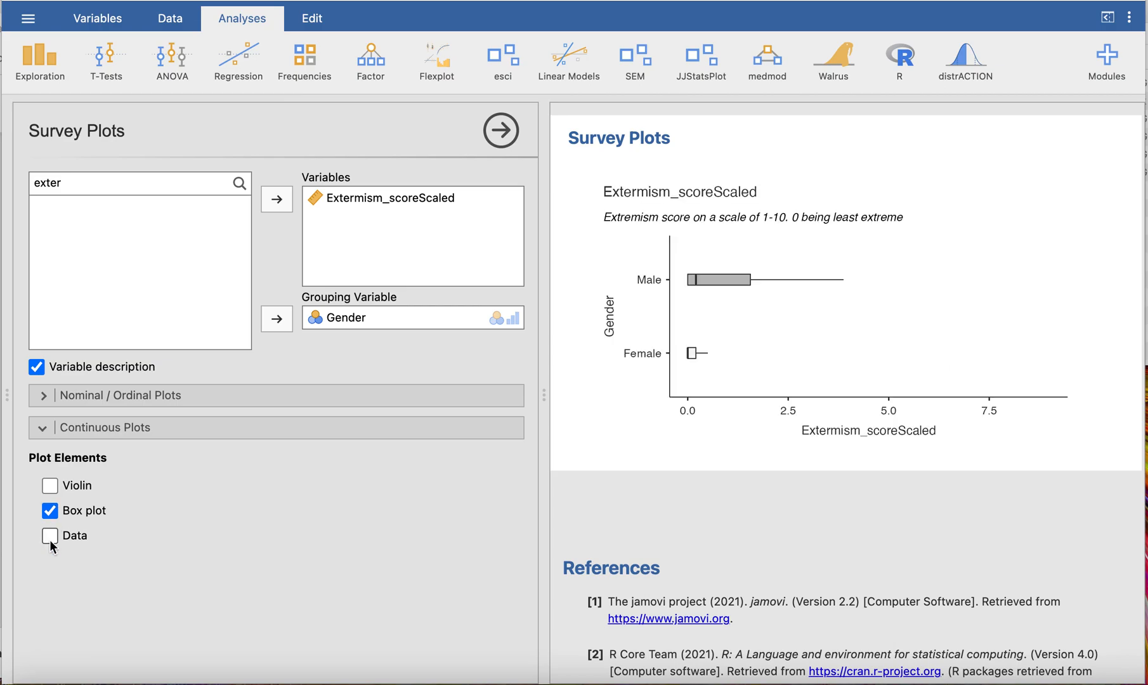
click(49, 484)
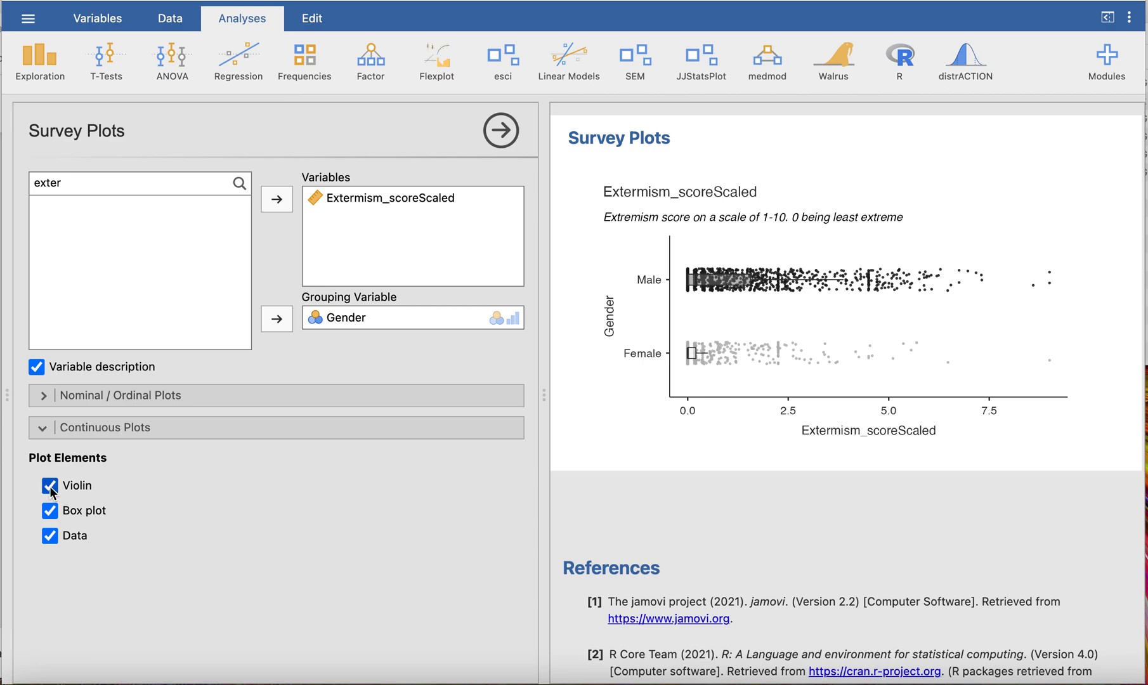
click(49, 486)
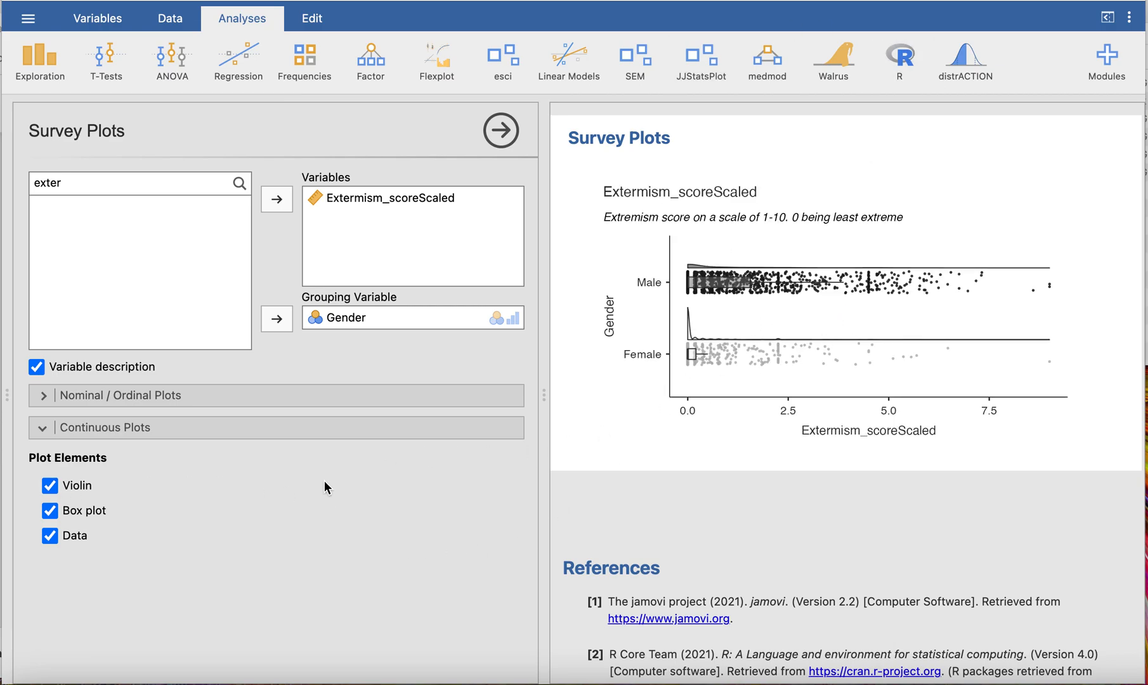
mouse_move(296, 496)
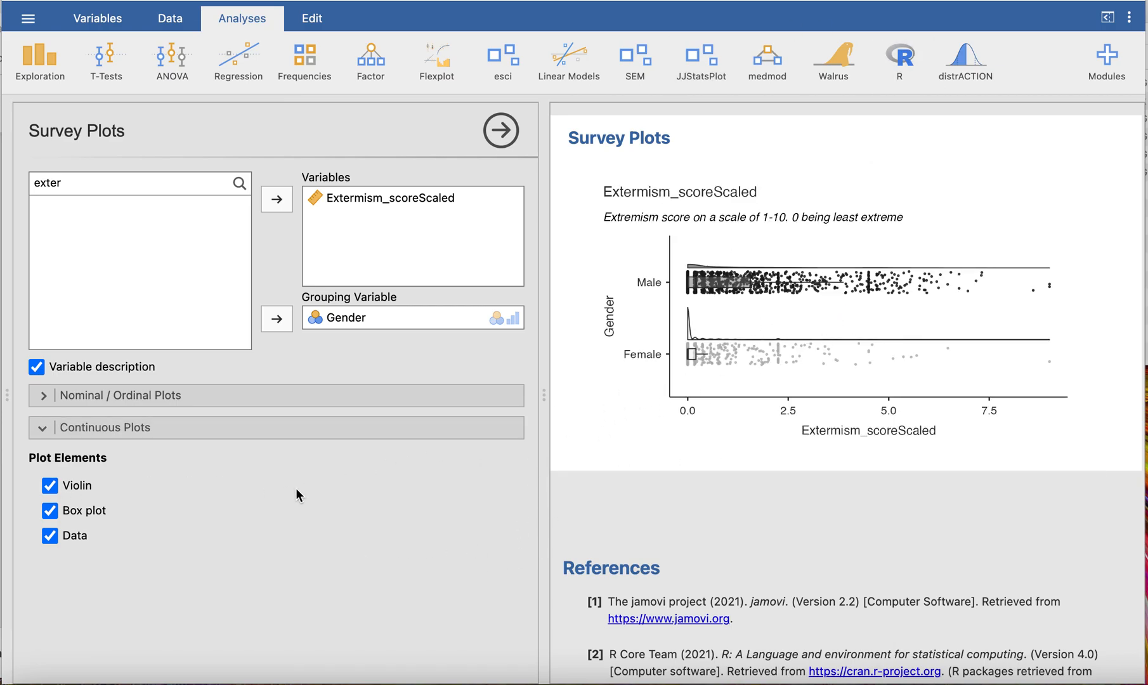
mouse_move(842, 327)
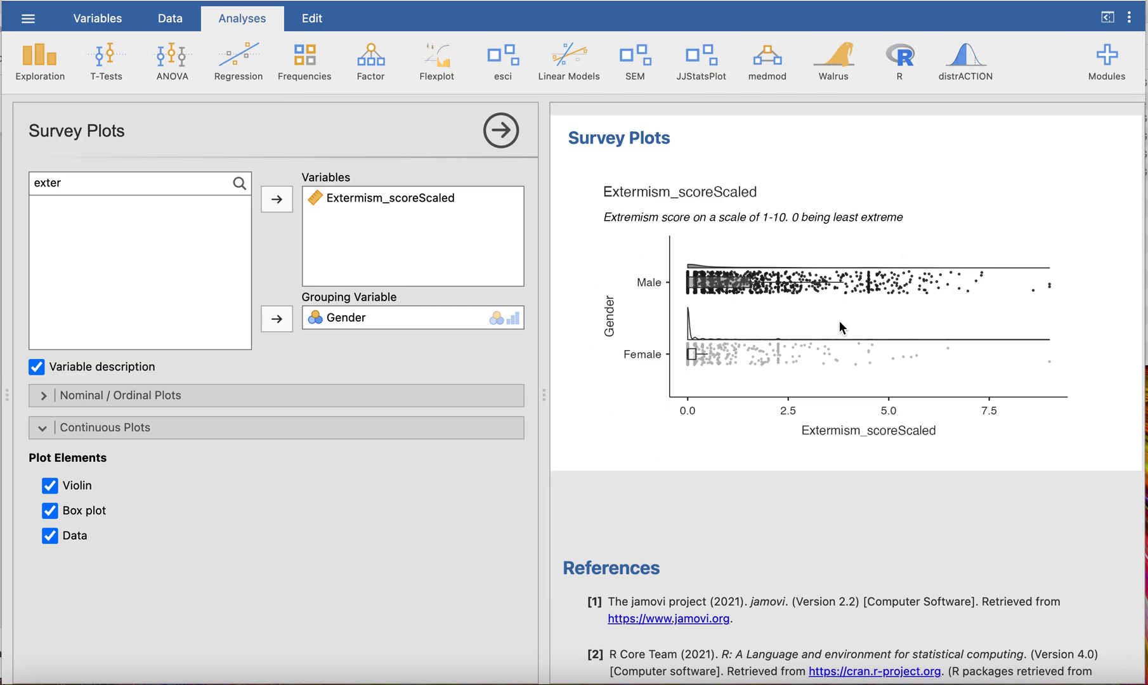